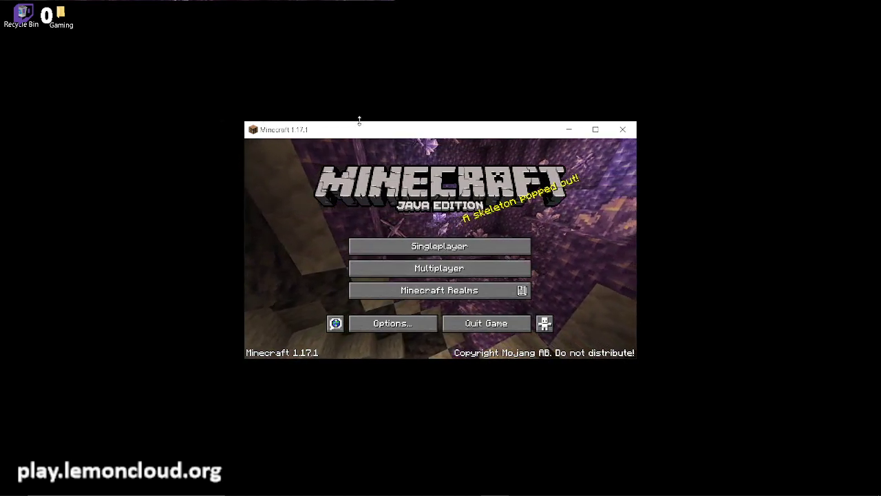
Join the third-party server and run /ping in chat to get Pong replies
{"action": "left_click_drag", "start_coordinate": [358, 130], "coordinate": [353, 137]}
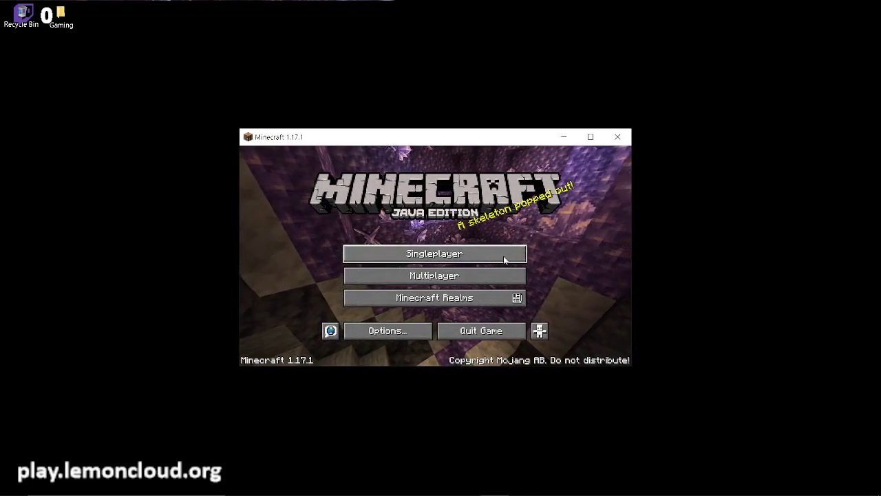
{"action": "left_click", "coordinate": [434, 276]}
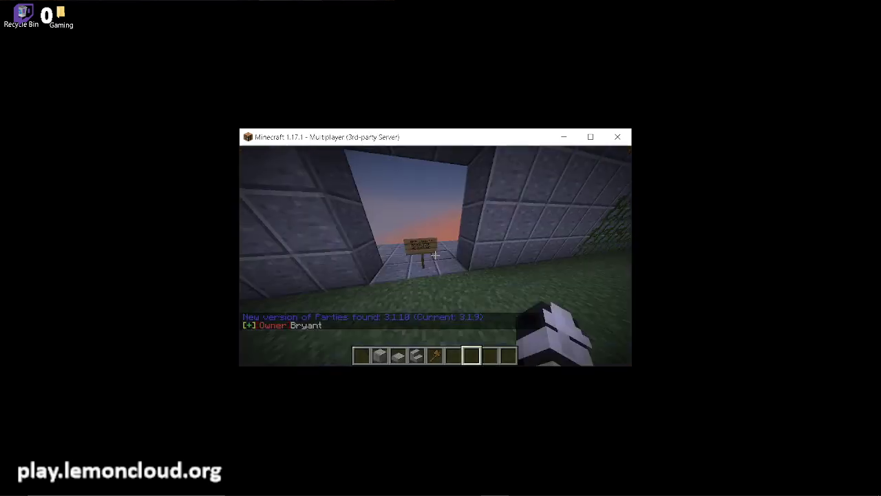
{"action": "mouse_move", "coordinate": [435, 255]}
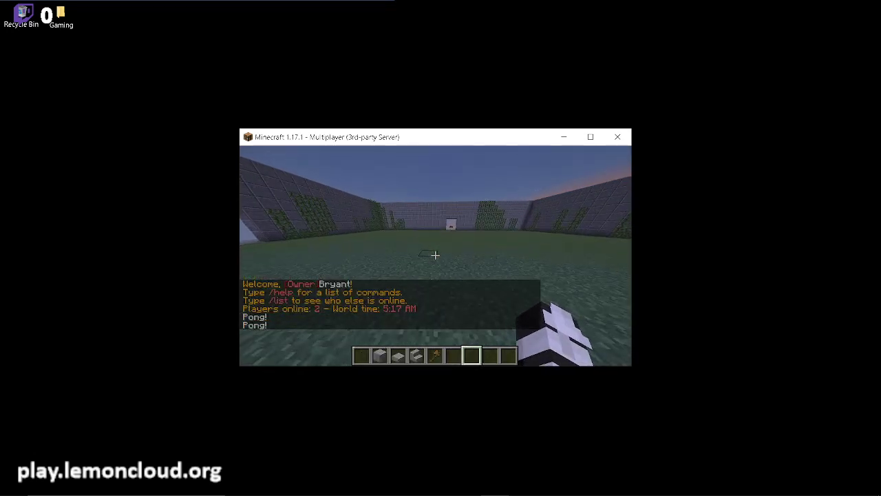
{"action": "type", "text": "ping"}
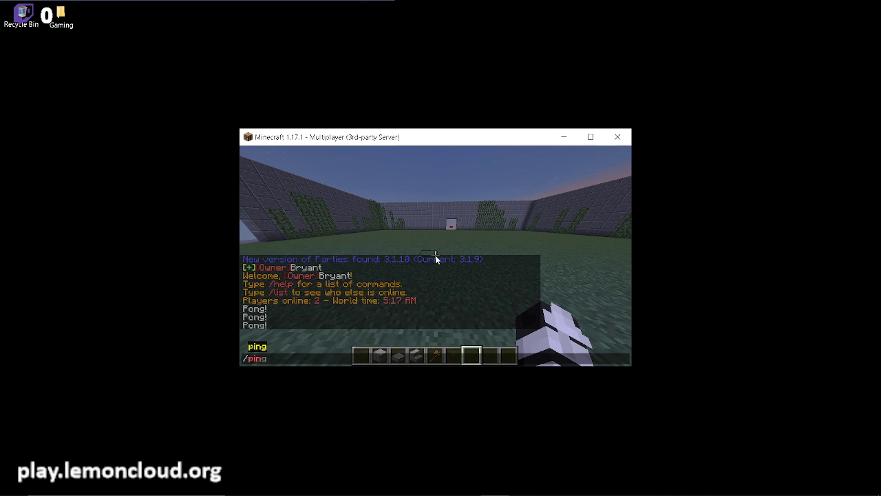
{"action": "key", "text": "Return"}
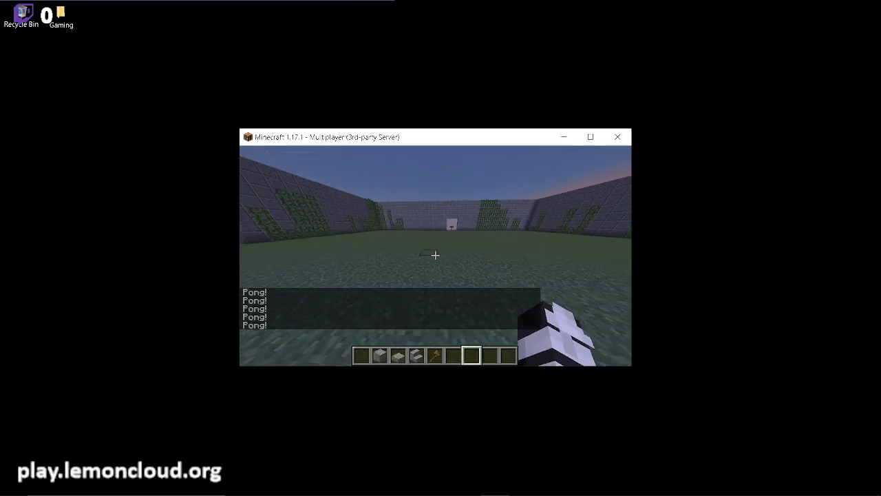
{"action": "type", "text": "/paper"}
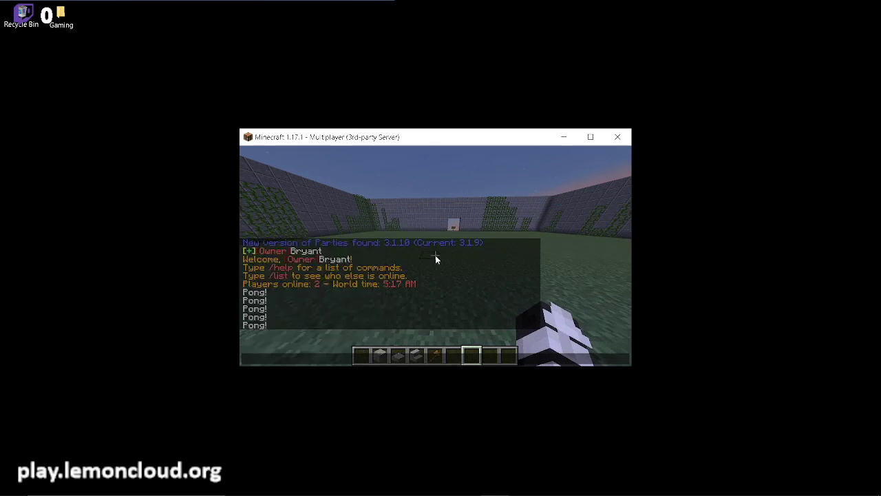
{"action": "type", "text": "t"}
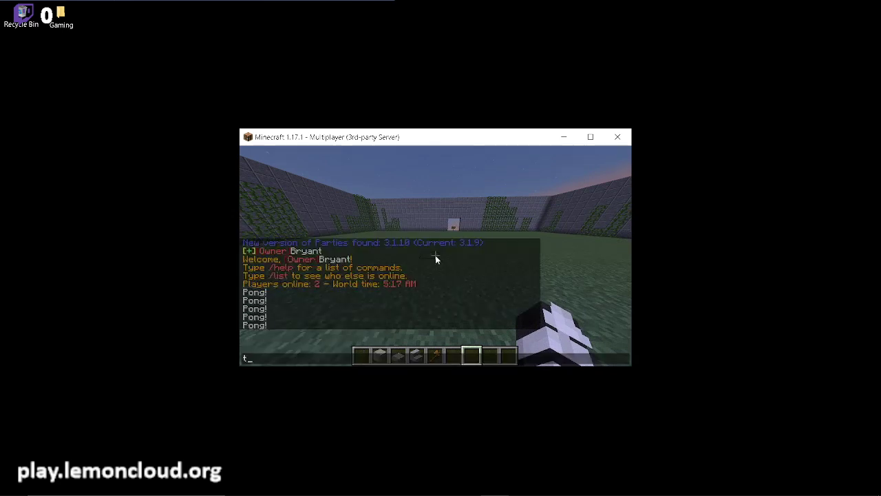
{"action": "key", "text": "Escape"}
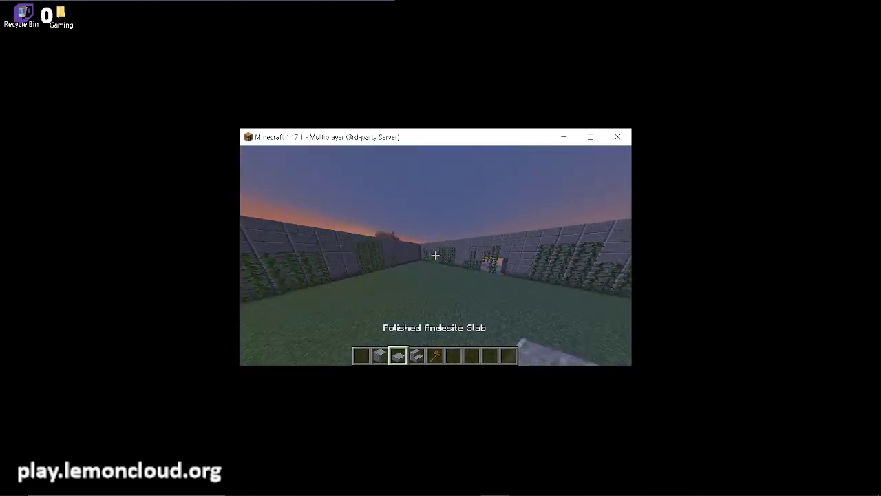
{"action": "mouse_move", "coordinate": [435, 255]}
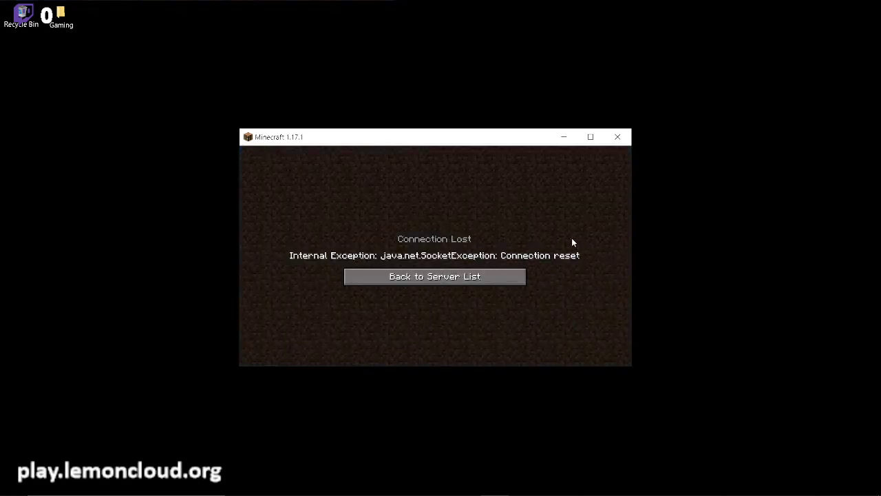
{"action": "mouse_move", "coordinate": [368, 261]}
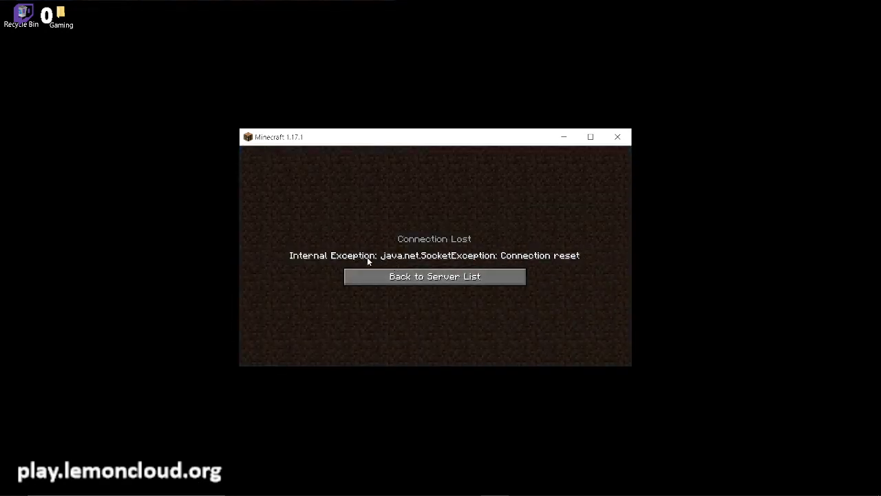
{"action": "mouse_move", "coordinate": [403, 218]}
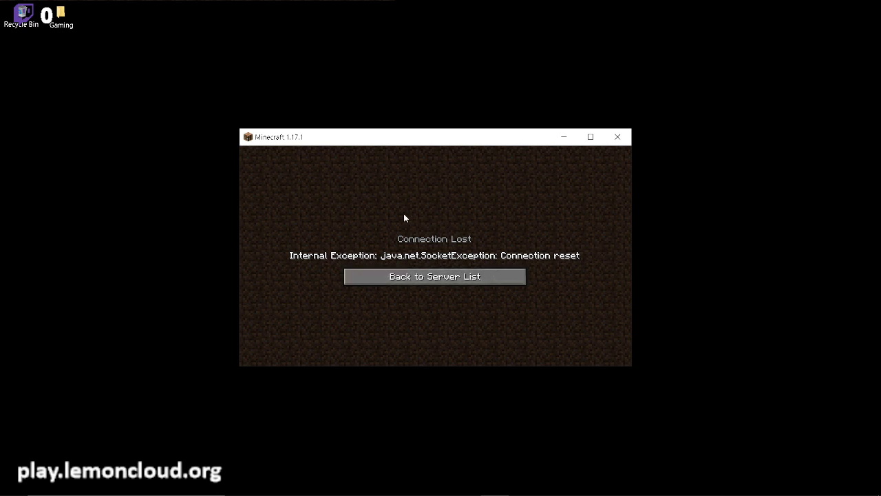
{"action": "mouse_move", "coordinate": [469, 223]}
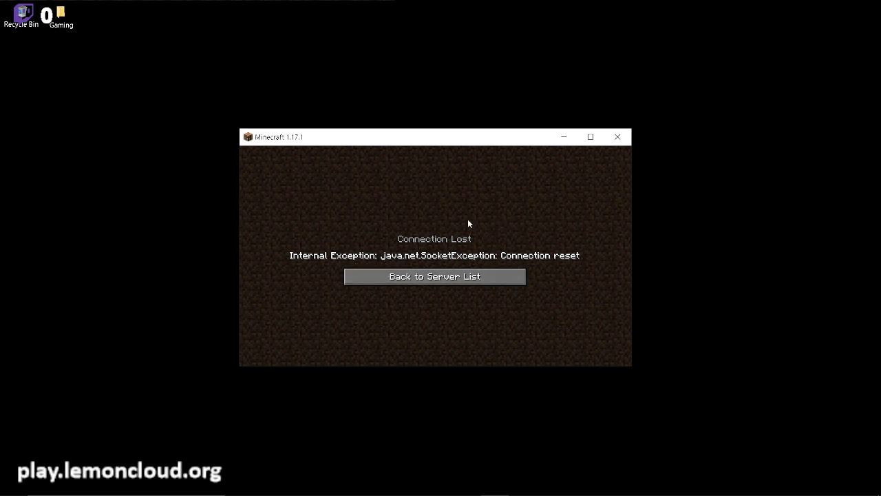
{"action": "mouse_move", "coordinate": [403, 259]}
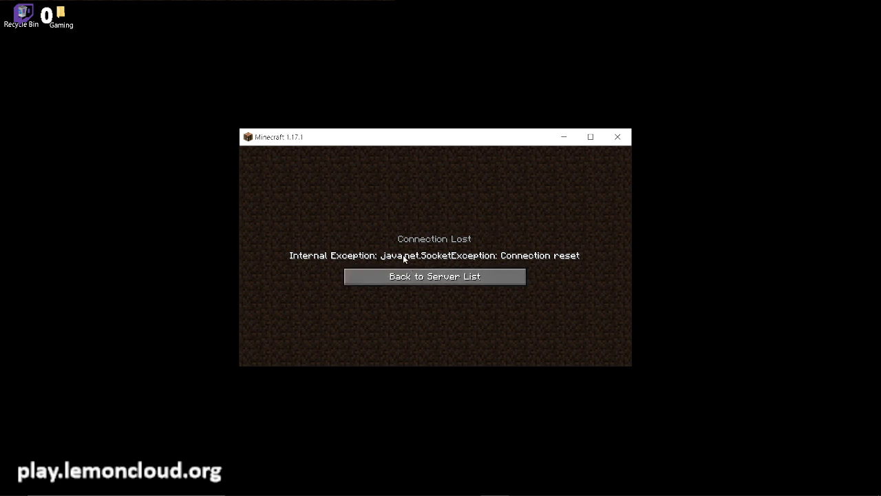
Return from the Connection Lost screen to the server list
{"action": "left_click", "coordinate": [433, 276]}
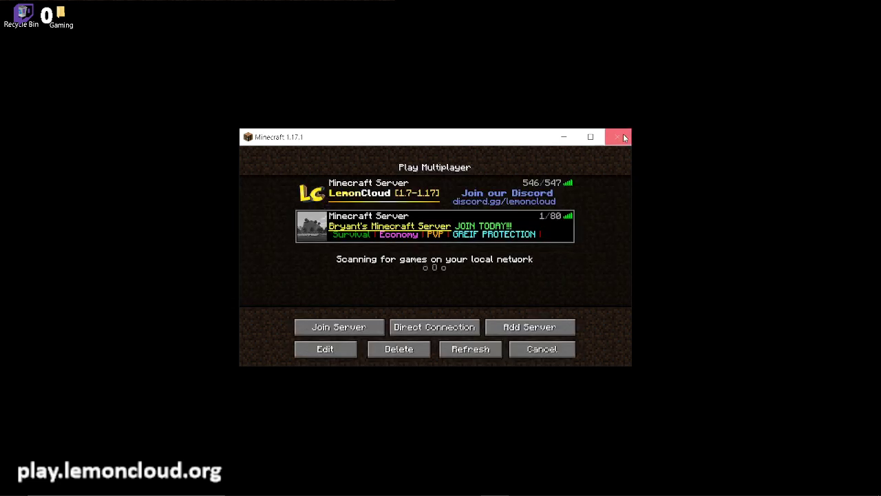
Close the game and view the launcher's Java Edition installations list
{"action": "left_click", "coordinate": [617, 137]}
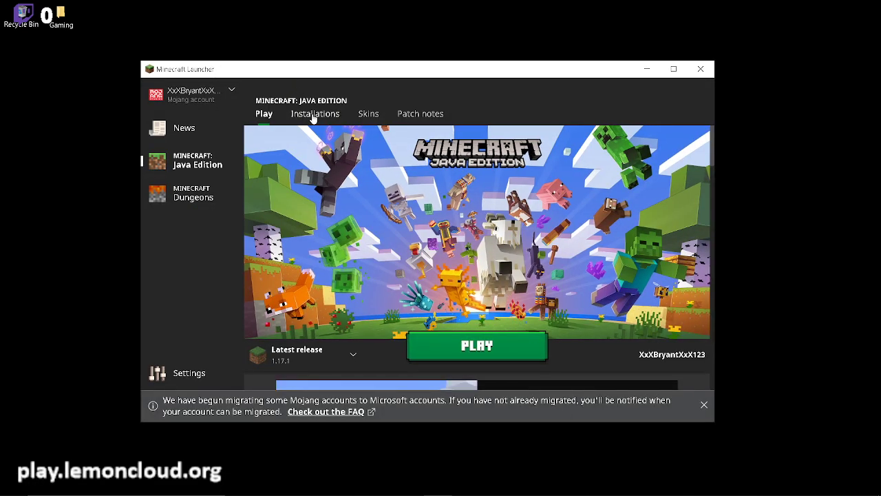
{"action": "left_click", "coordinate": [315, 114]}
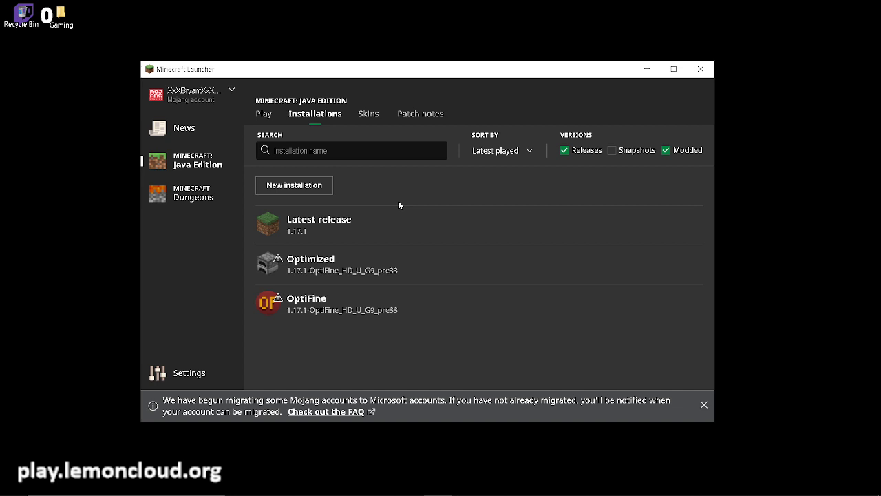
{"action": "mouse_move", "coordinate": [502, 270]}
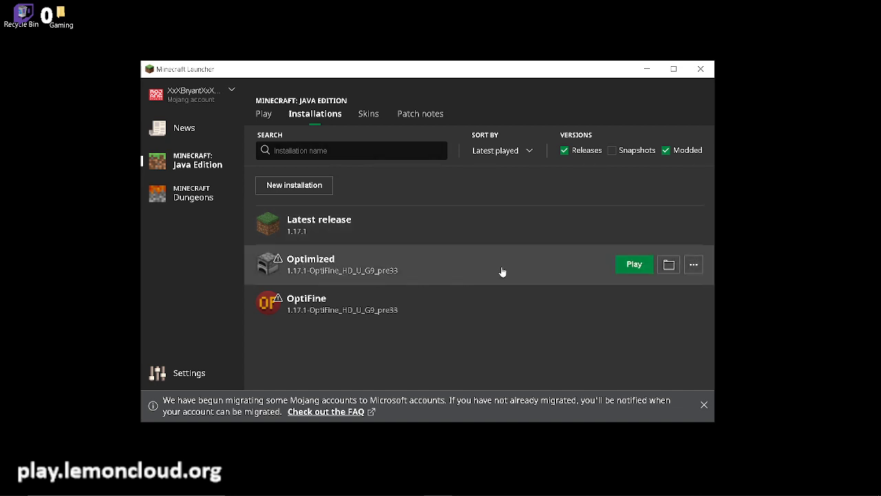
{"action": "mouse_move", "coordinate": [380, 275]}
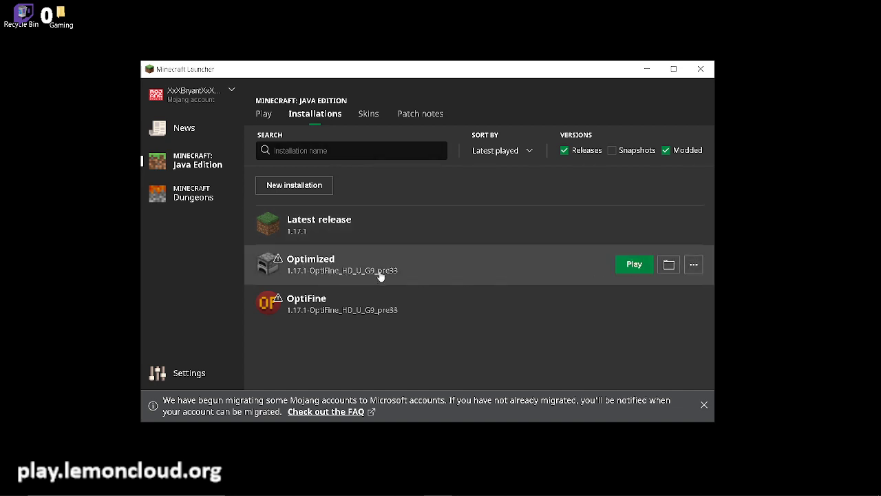
{"action": "mouse_move", "coordinate": [335, 277]}
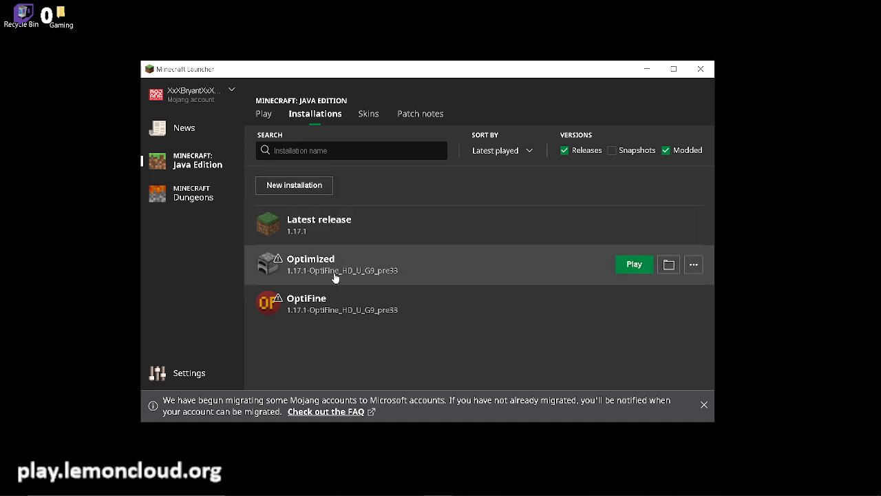
Start a new installation named test on version release 1.17.1-OptiFine_HD_U_G9_pre33
{"action": "left_click", "coordinate": [294, 185]}
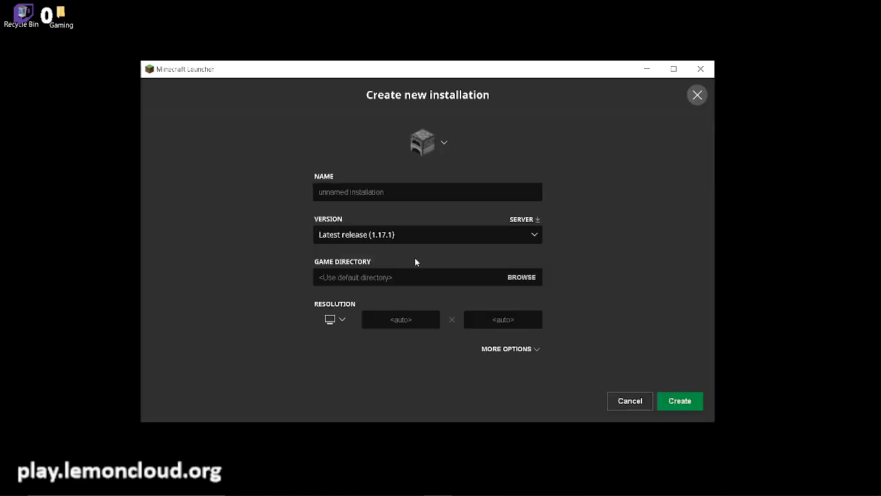
{"action": "left_click", "coordinate": [427, 192]}
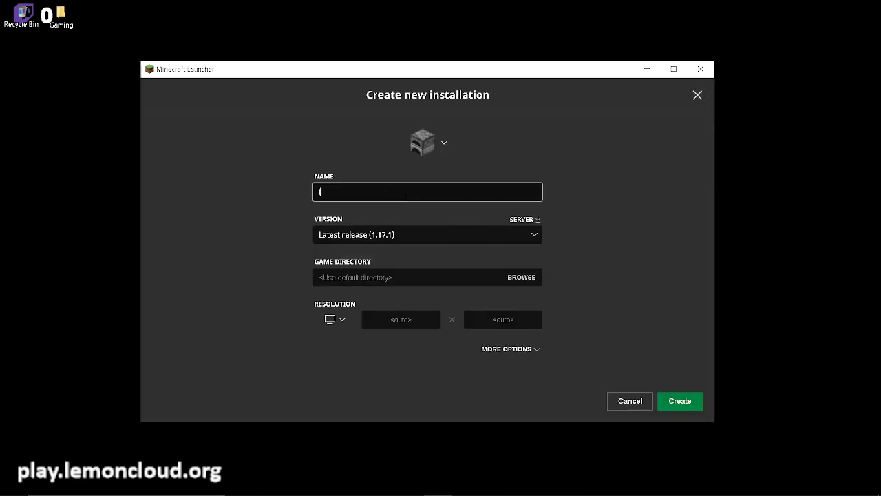
{"action": "left_click", "coordinate": [427, 234]}
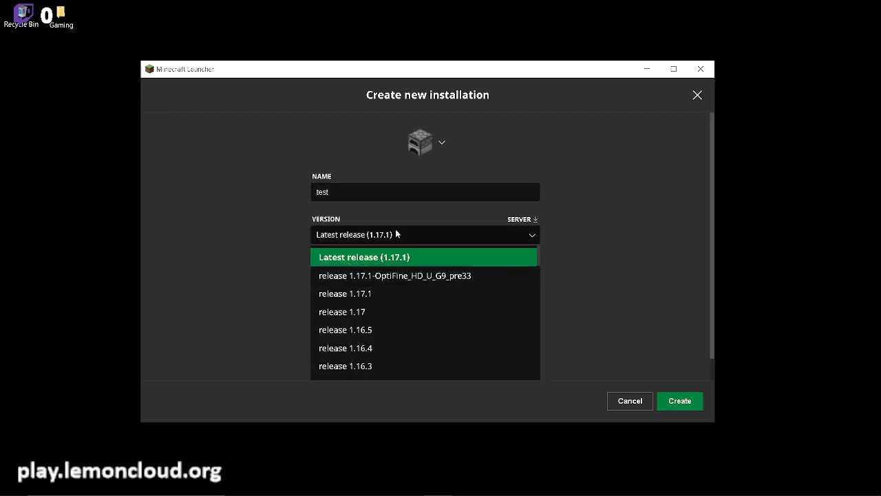
{"action": "mouse_move", "coordinate": [395, 276]}
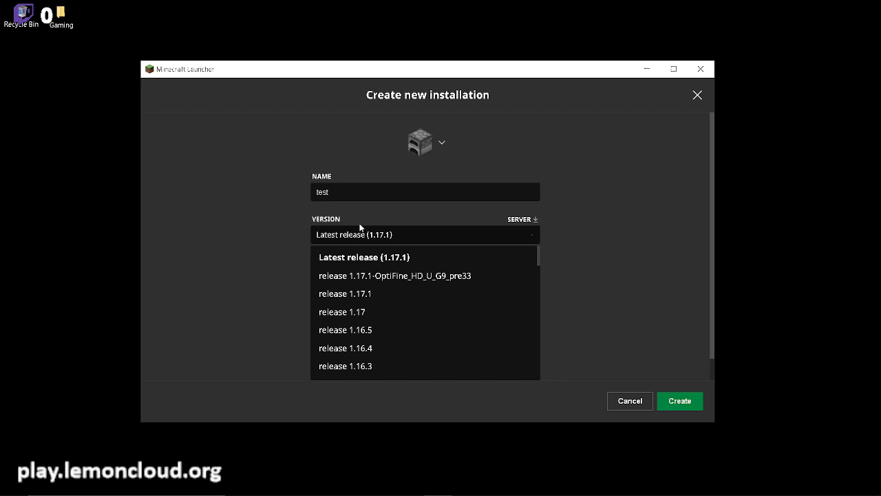
{"action": "left_click", "coordinate": [395, 276]}
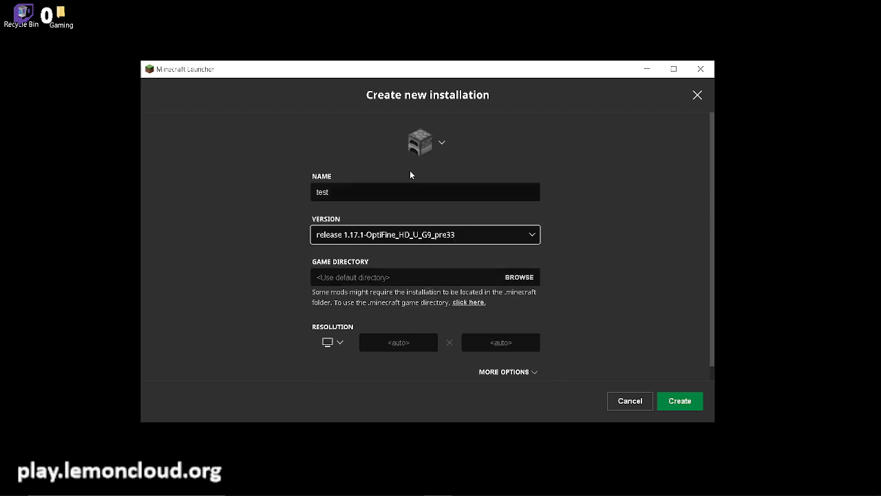
{"action": "mouse_move", "coordinate": [358, 145]}
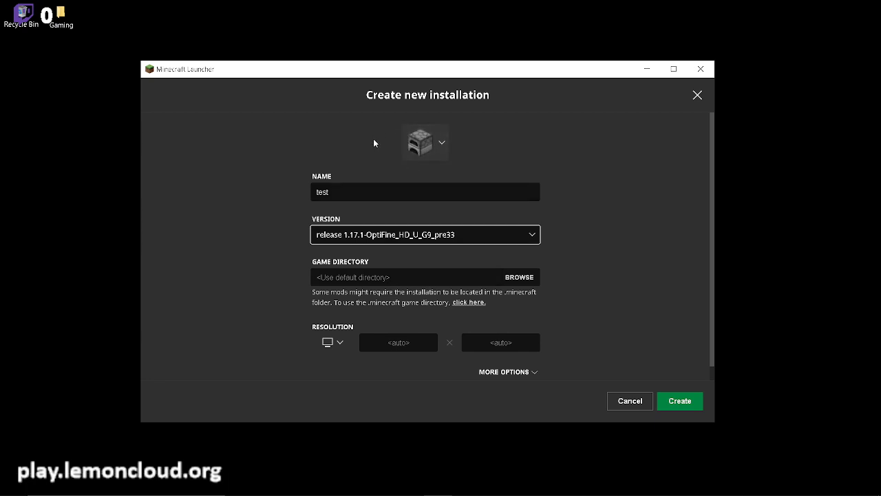
{"action": "mouse_move", "coordinate": [346, 259]}
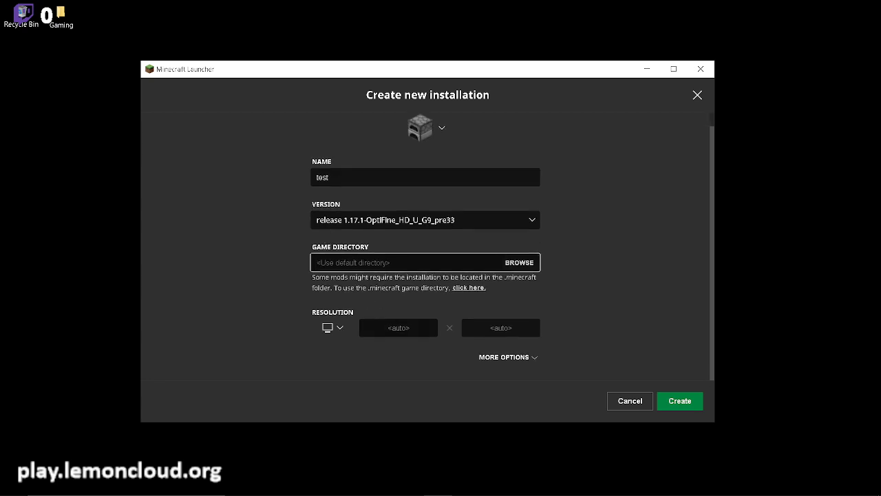
Expand More Options to reveal Java executable and JVM arguments
{"action": "left_click", "coordinate": [504, 356]}
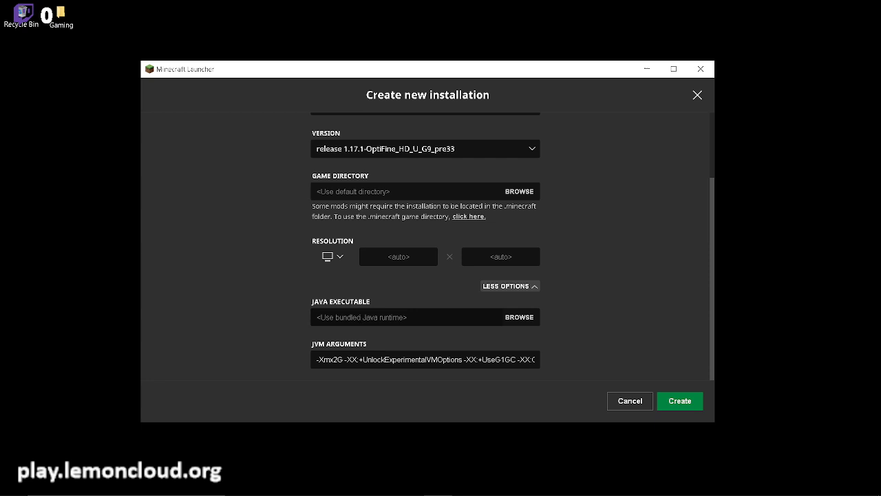
{"action": "mouse_move", "coordinate": [520, 318]}
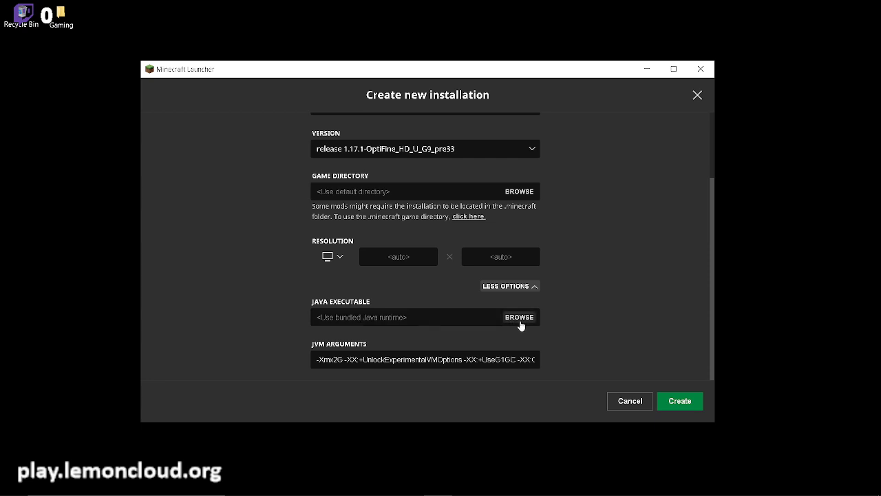
{"action": "mouse_move", "coordinate": [520, 323]}
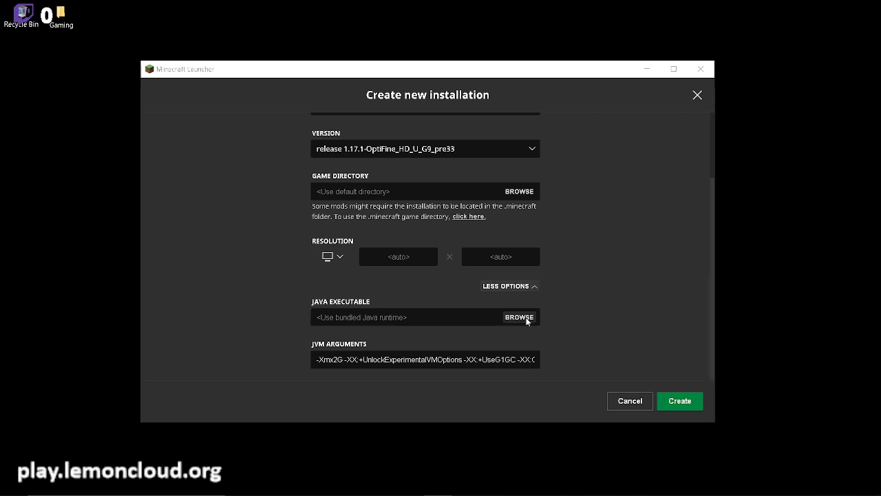
Set the Java executable to C:\Program Files (x86)\Java\java16\bin\java.exe
{"action": "left_click", "coordinate": [518, 316]}
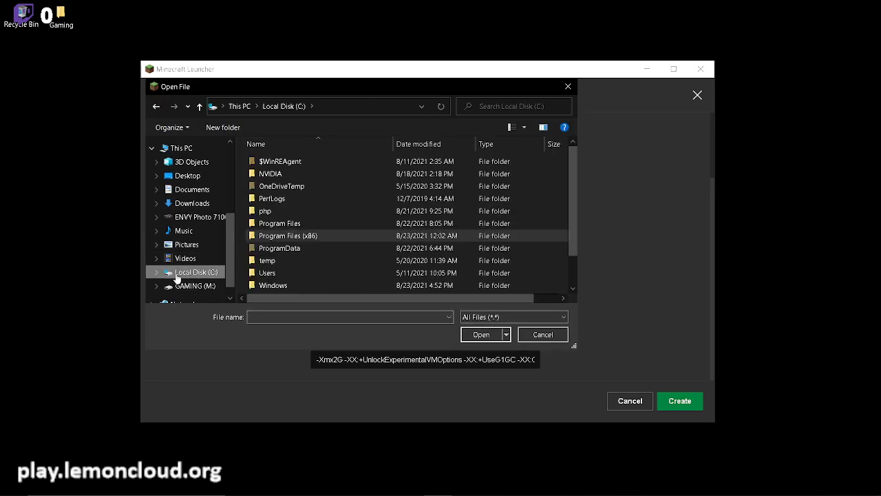
{"action": "mouse_move", "coordinate": [203, 246]}
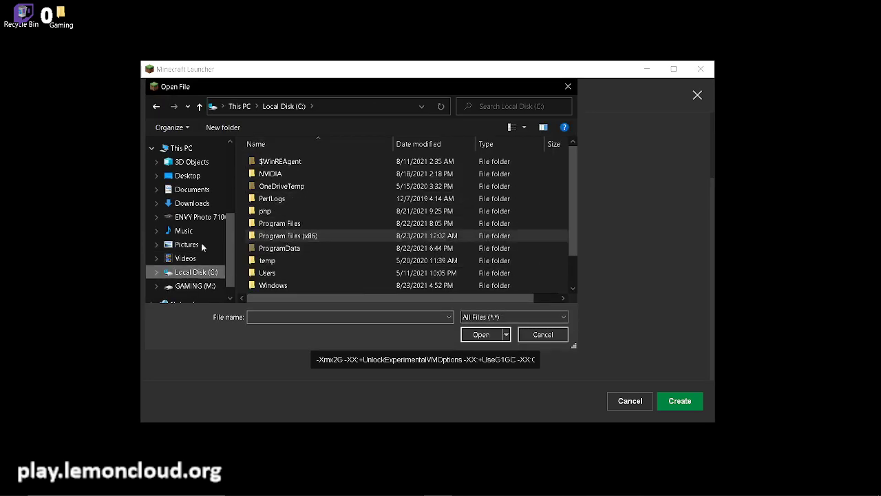
{"action": "left_click", "coordinate": [289, 235]}
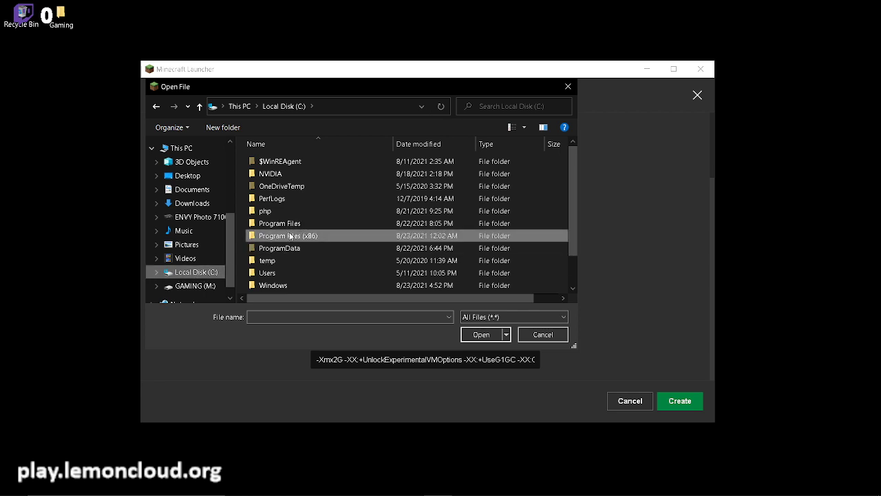
{"action": "double_click", "coordinate": [289, 236]}
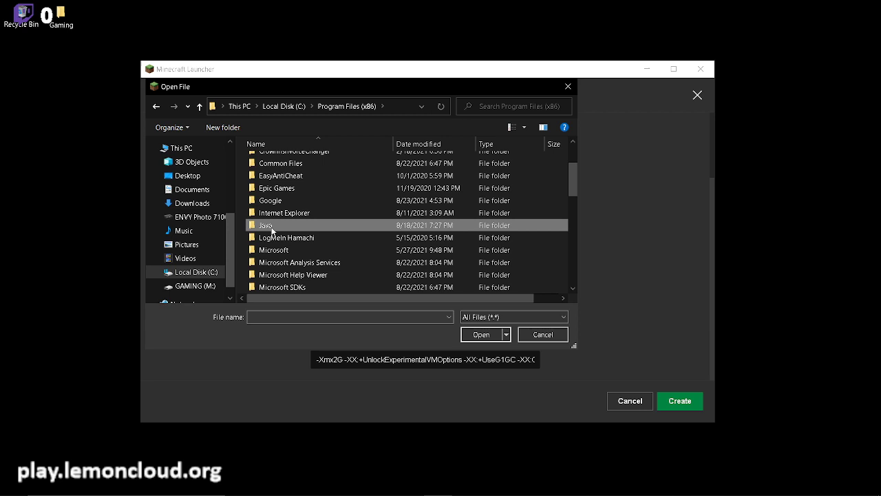
{"action": "double_click", "coordinate": [266, 224]}
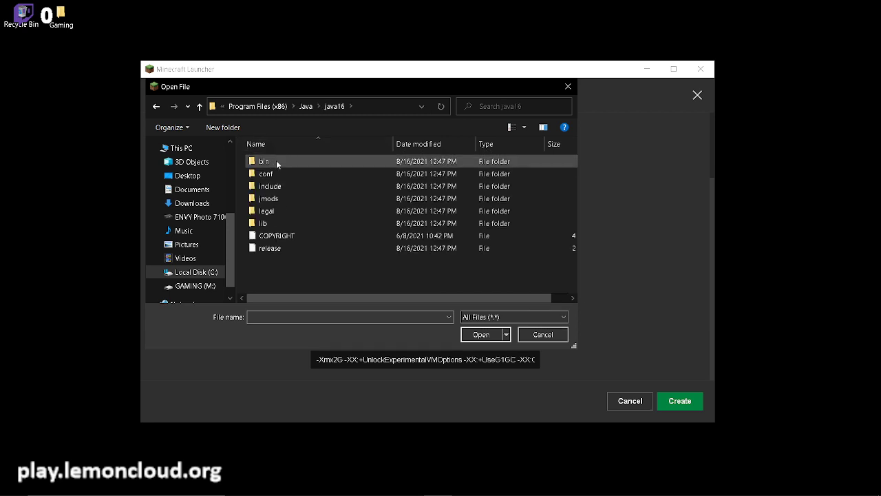
{"action": "double_click", "coordinate": [264, 160]}
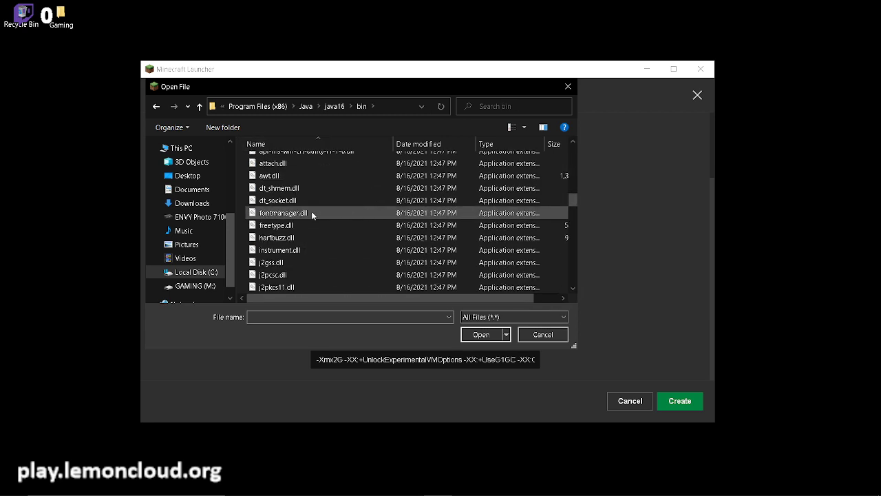
{"action": "scroll", "scroll_direction": "down", "scroll_amount": 3}
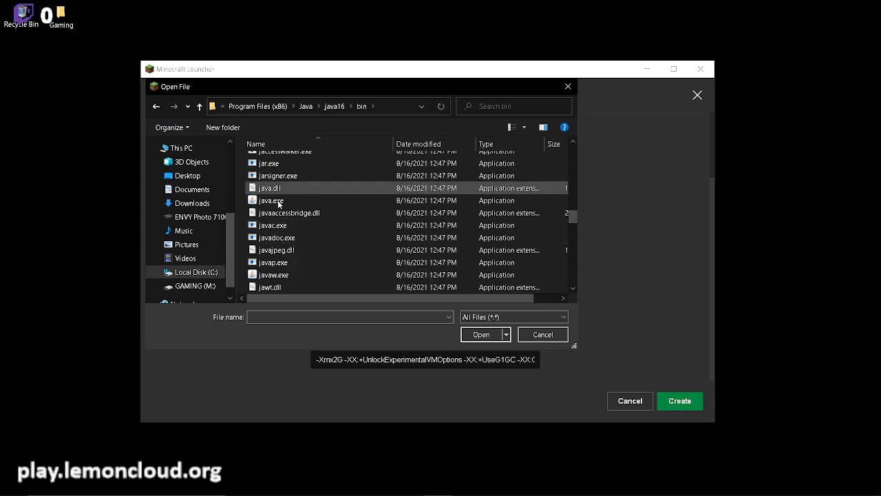
{"action": "left_click", "coordinate": [481, 334]}
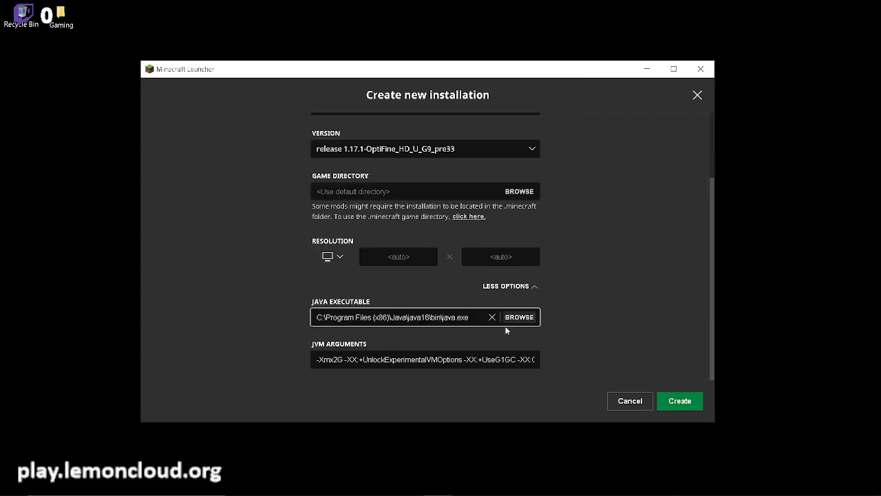
Raise the JVM memory argument from -Xmx2G to -Xmx4G and create the installation
{"action": "left_click", "coordinate": [424, 359]}
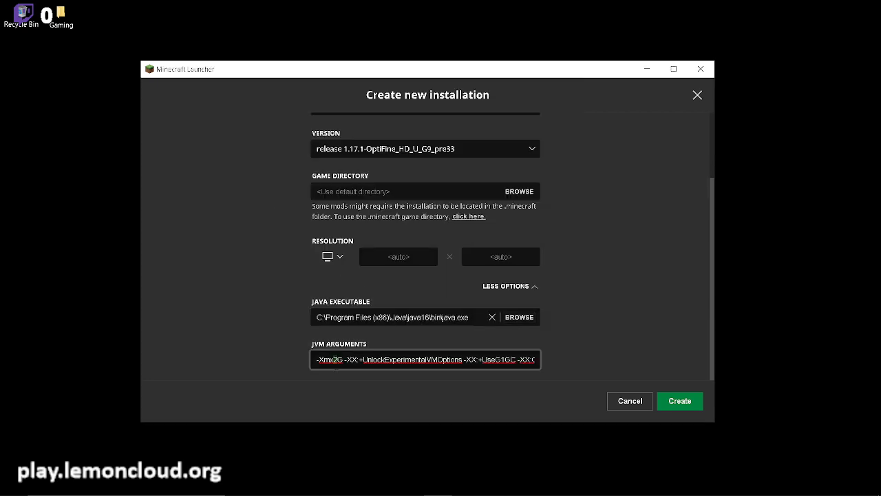
{"action": "mouse_move", "coordinate": [432, 289]}
{"action": "type", "text": "4"}
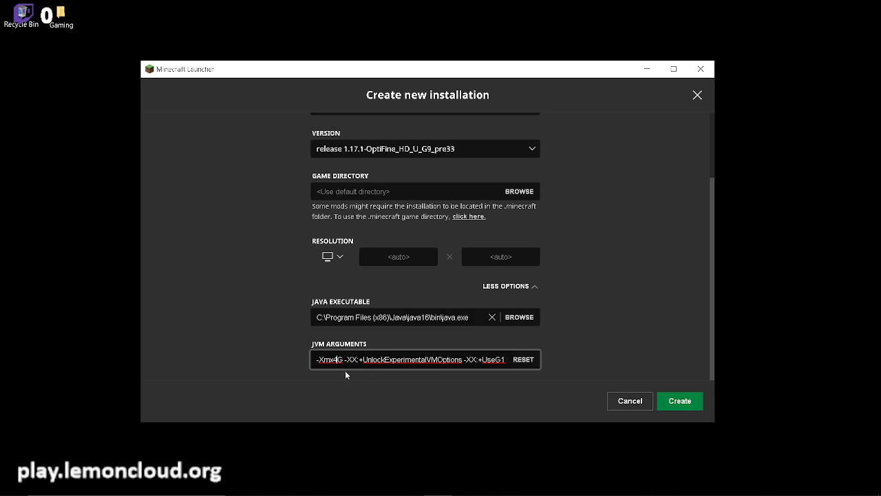
{"action": "mouse_move", "coordinate": [520, 401]}
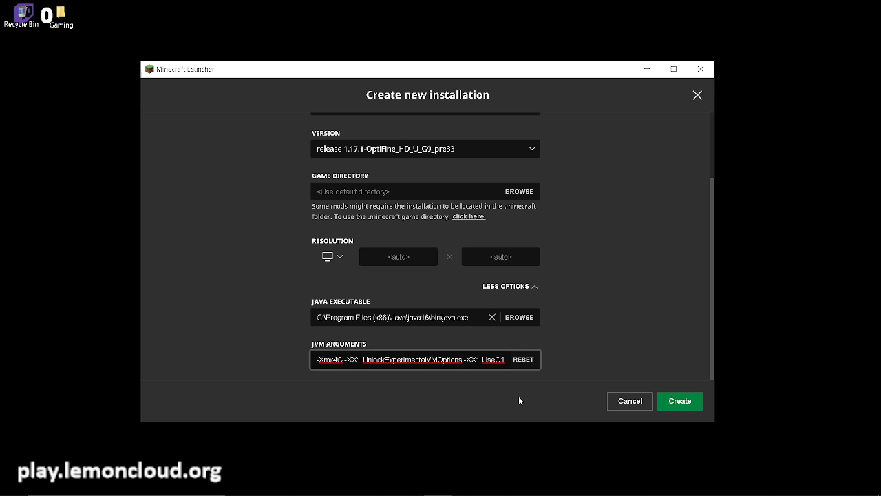
{"action": "mouse_move", "coordinate": [698, 385]}
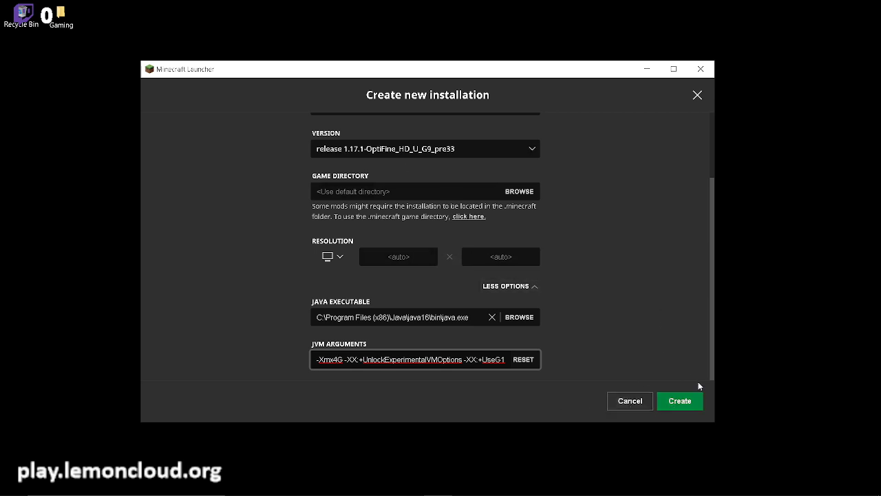
{"action": "left_click", "coordinate": [679, 401]}
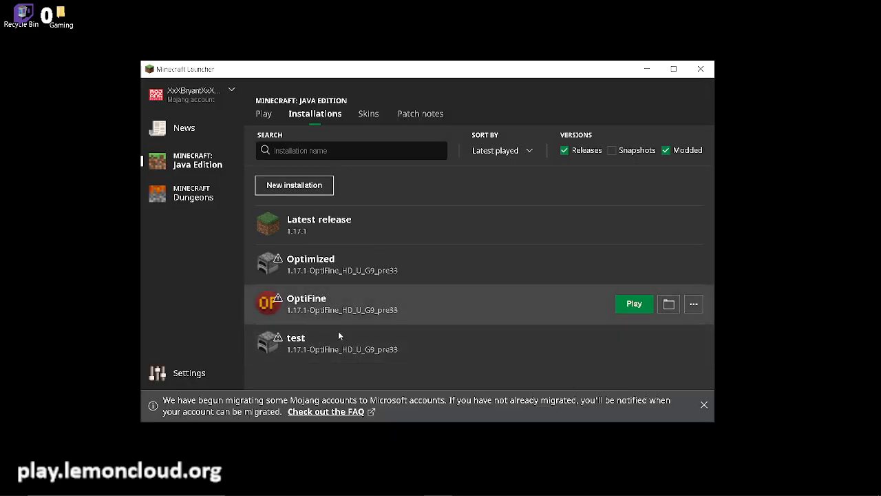
{"action": "mouse_move", "coordinate": [296, 342]}
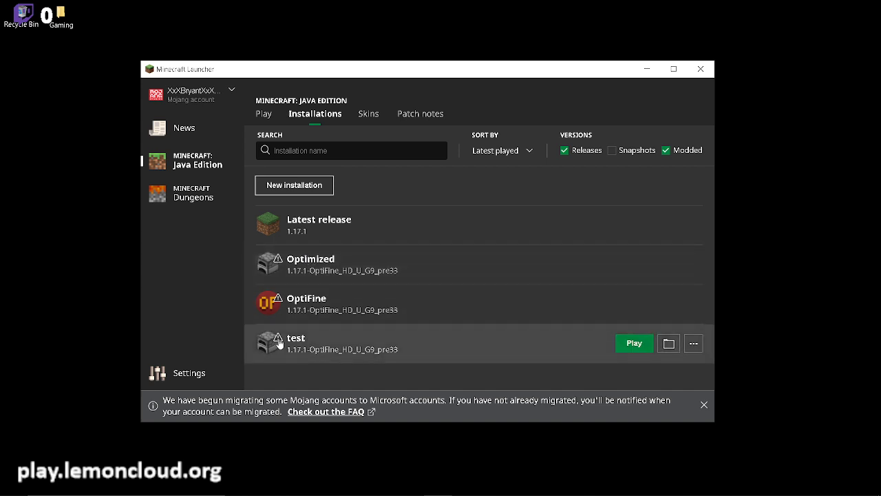
Launch the test installation, accepting the modded-version risk warning
{"action": "left_click", "coordinate": [633, 342]}
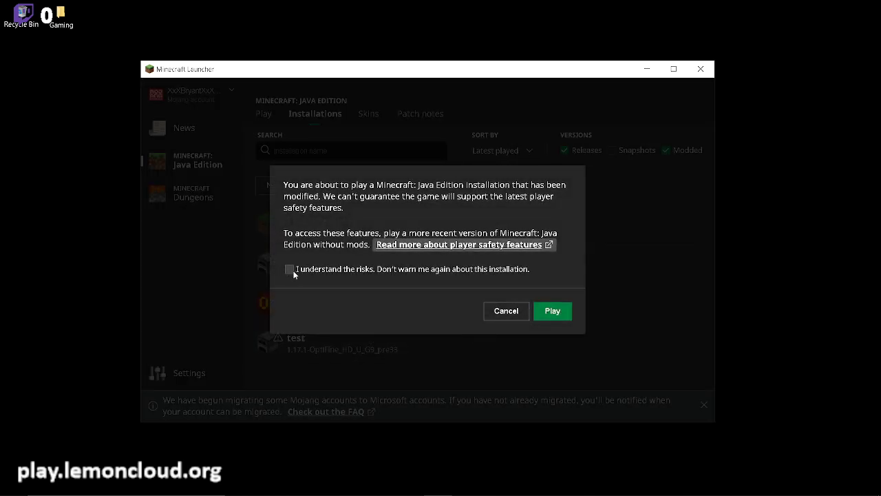
{"action": "left_click", "coordinate": [289, 269]}
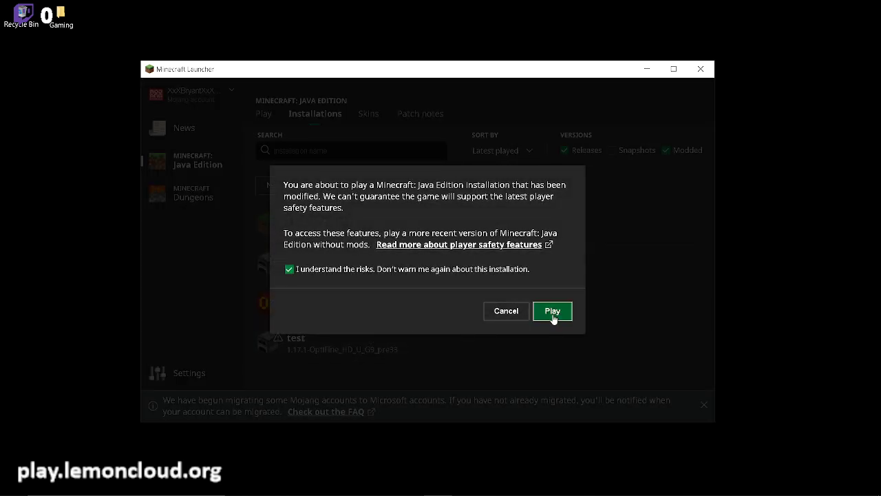
{"action": "left_click", "coordinate": [552, 311]}
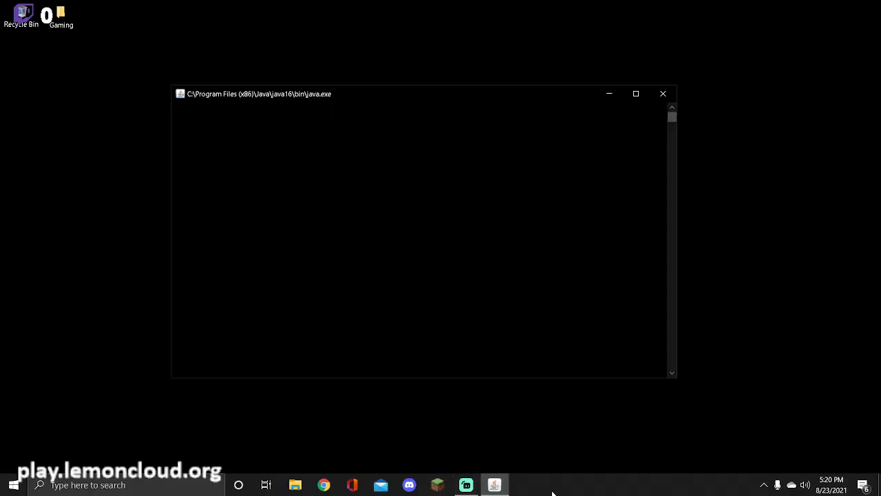
{"action": "mouse_move", "coordinate": [536, 479]}
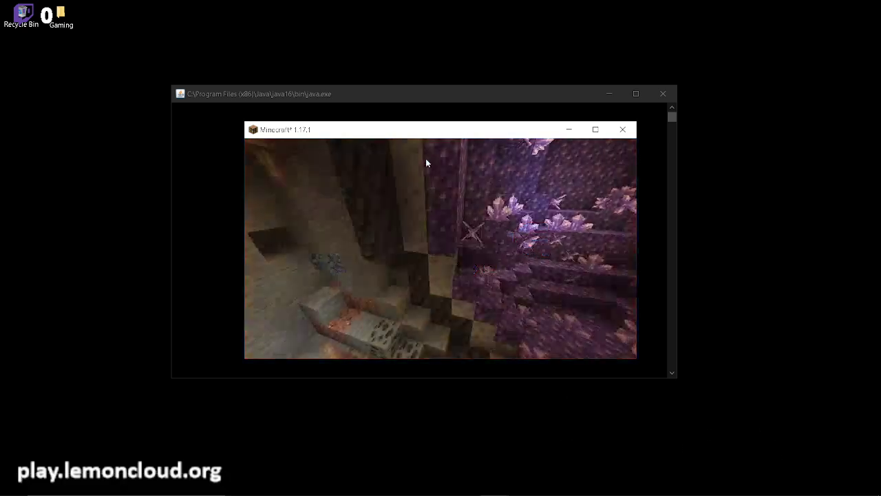
Lower the render distance from 10 to 2 chunks in OptiFine video settings
{"action": "key", "text": "Escape"}
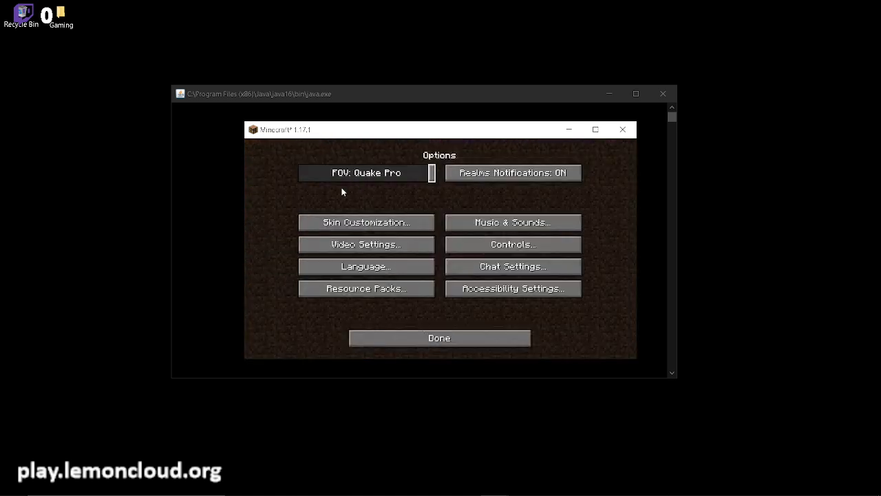
{"action": "left_click", "coordinate": [366, 243]}
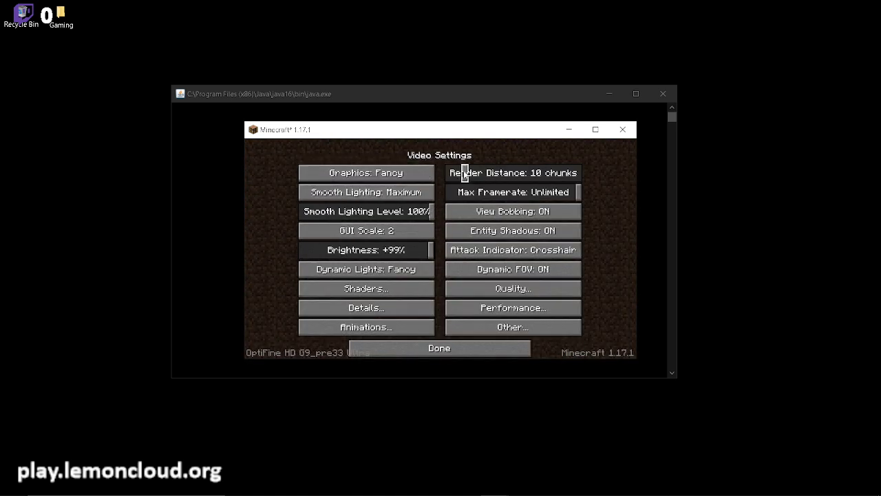
{"action": "left_click", "coordinate": [513, 173]}
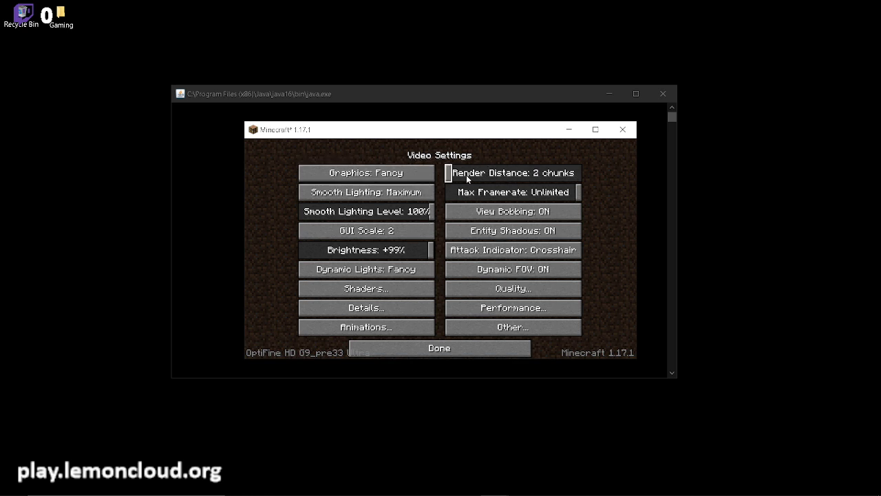
{"action": "left_click", "coordinate": [439, 348]}
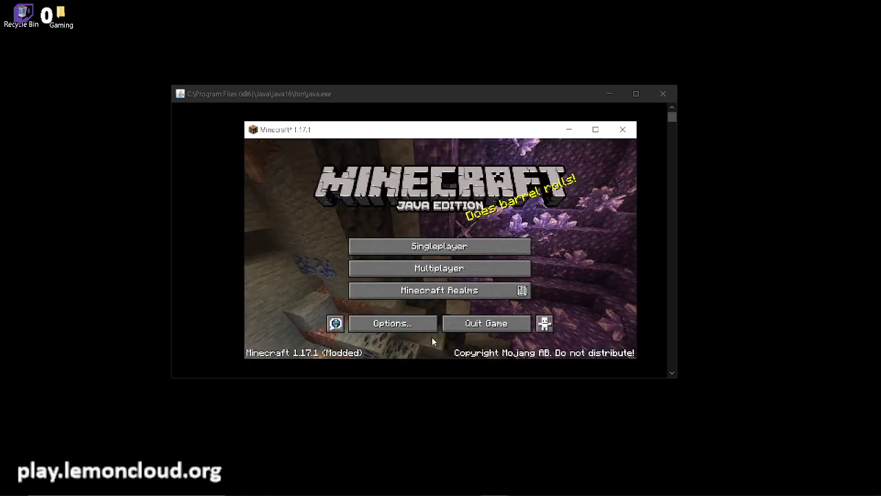
Rejoin the server on the modded build and run /ping to get Pong replies
{"action": "left_click", "coordinate": [439, 268]}
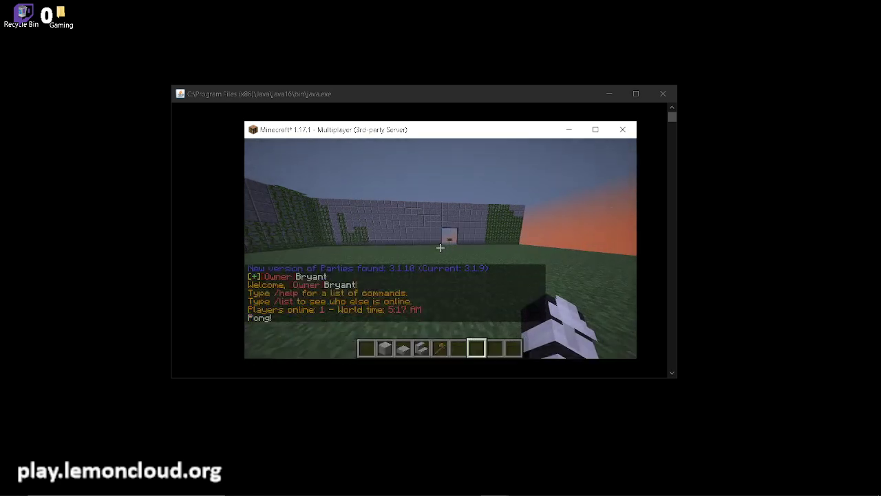
{"action": "type", "text": "/ping"}
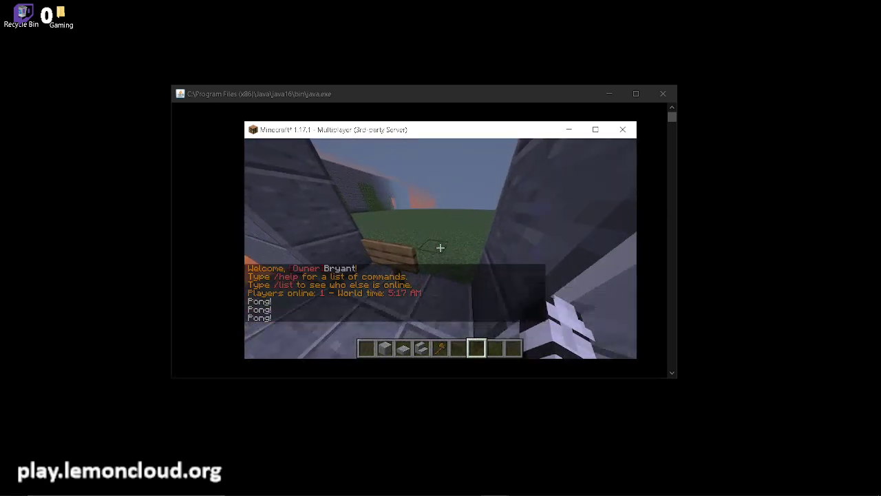
{"action": "type", "text": "/paper"}
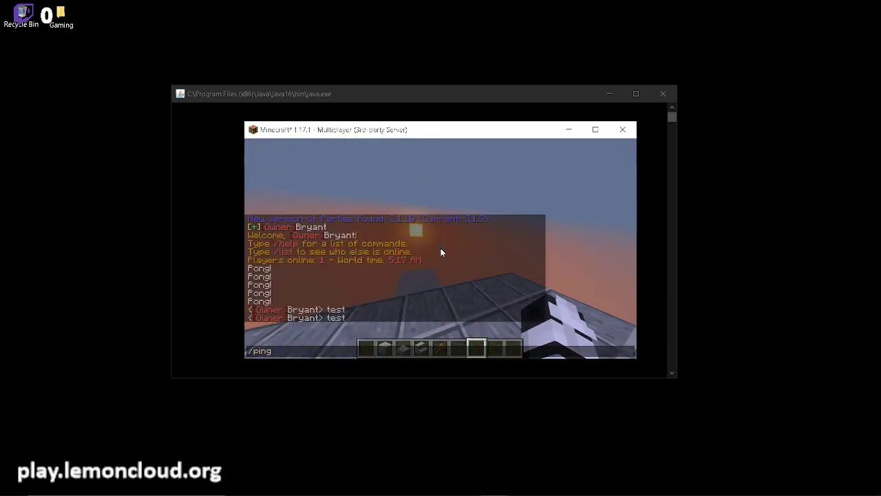
{"action": "key", "text": "Return"}
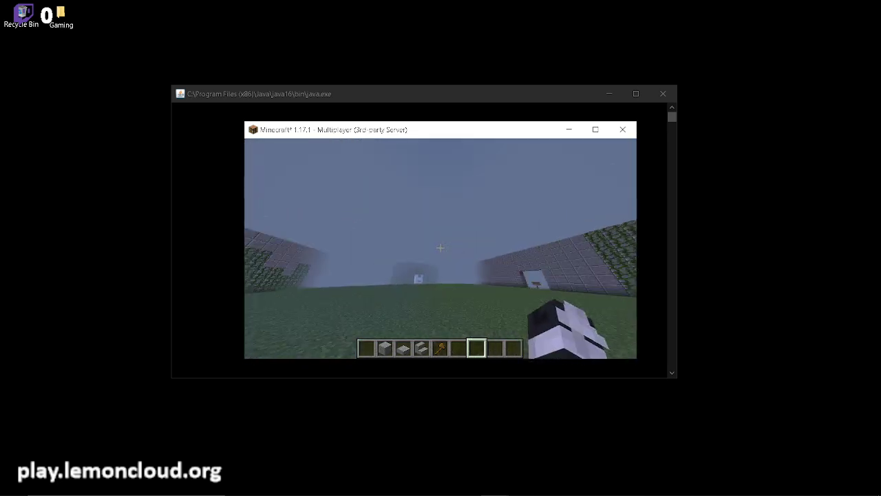
{"action": "mouse_move", "coordinate": [440, 247]}
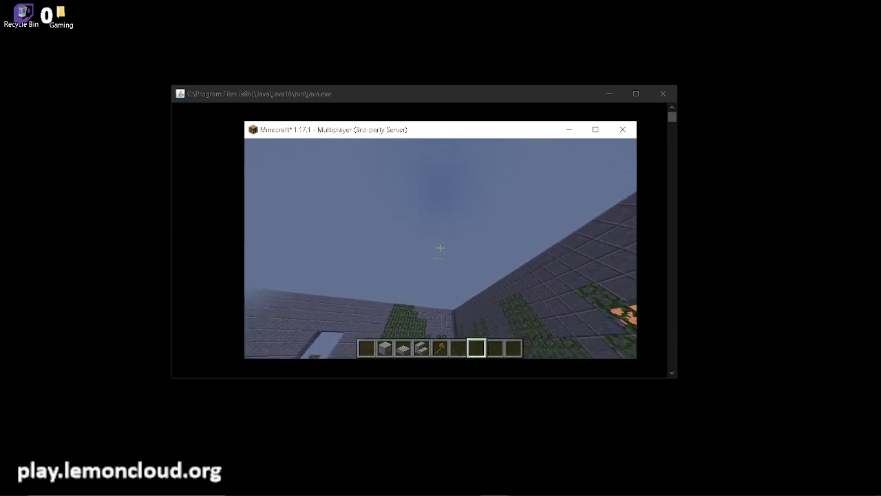